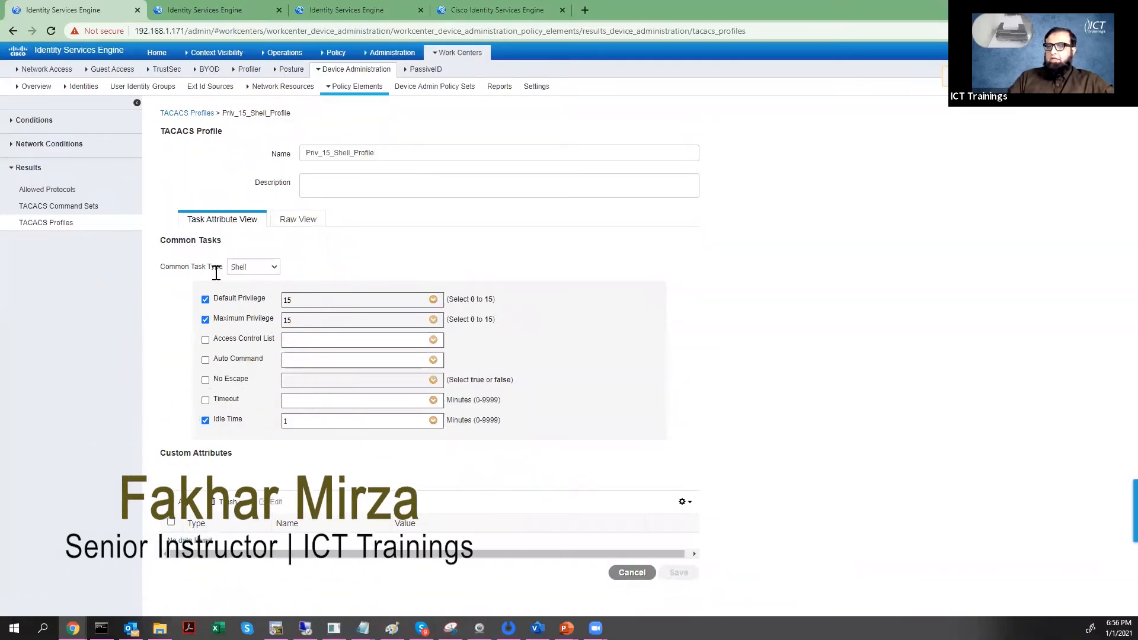
- Cancel editing Priv_15_Shell_Profile, discard the unsaved changes and bring up the switch terminal session
{"action": "left_click", "coordinate": [631, 571]}
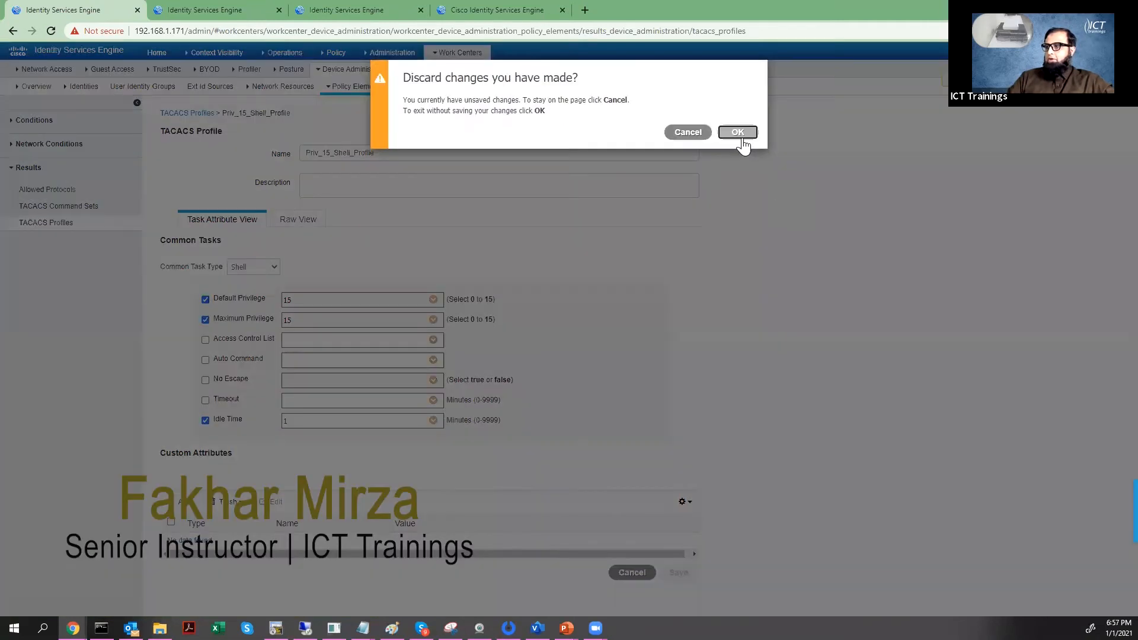
{"action": "left_click", "coordinate": [736, 131]}
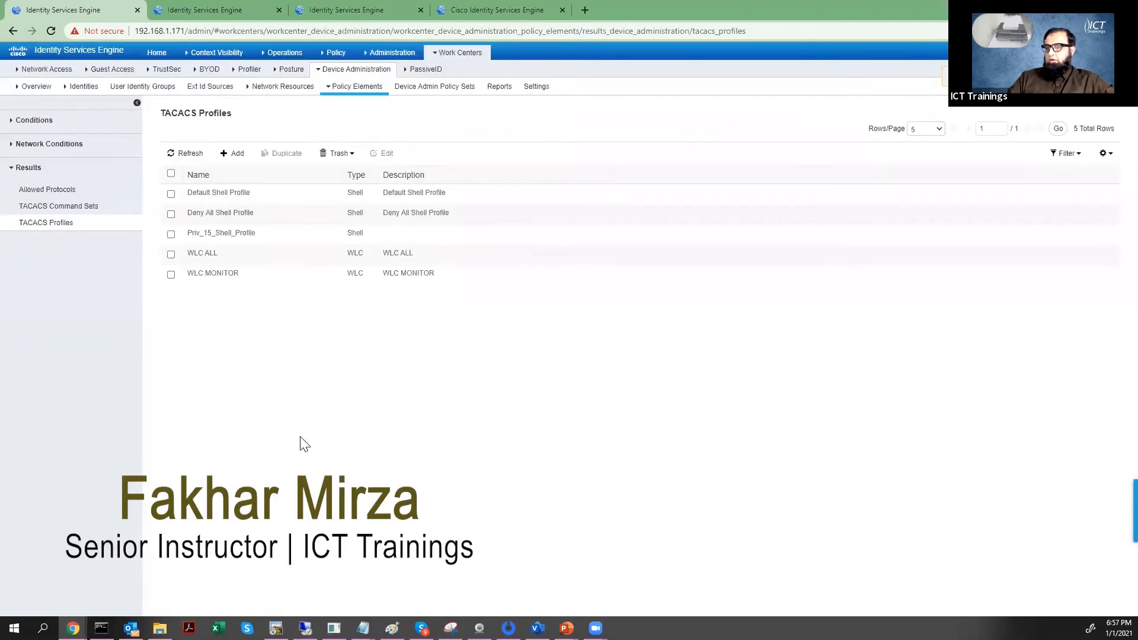
{"action": "left_click", "coordinate": [275, 629]}
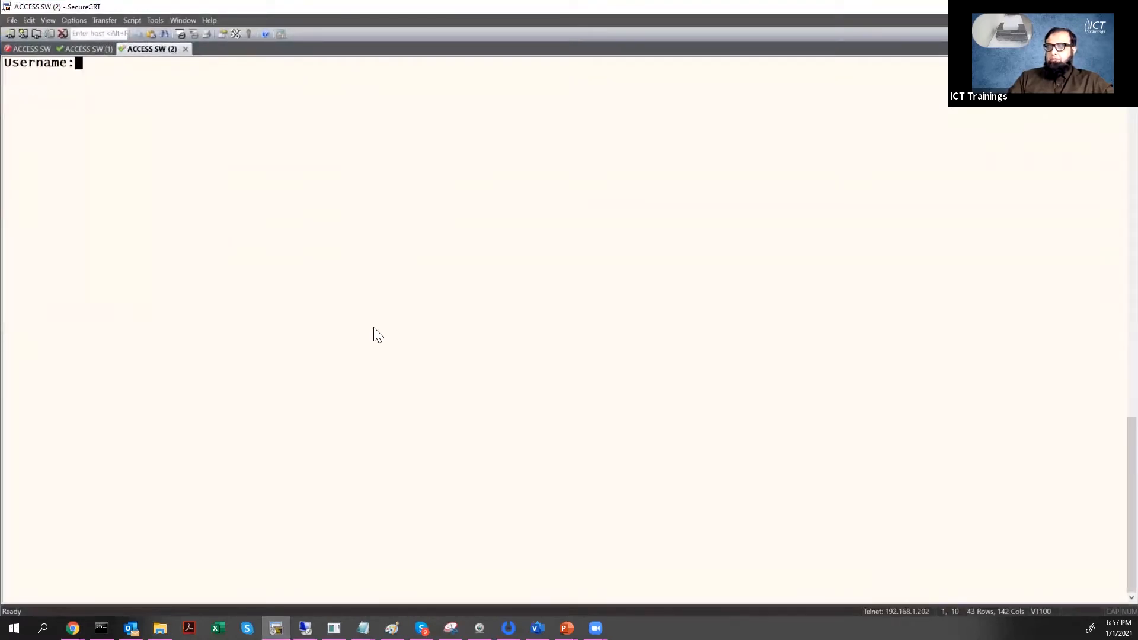
- Log in to the switch as user1 and run show priv to confirm privilege level 1
{"action": "type", "text": "user1"}
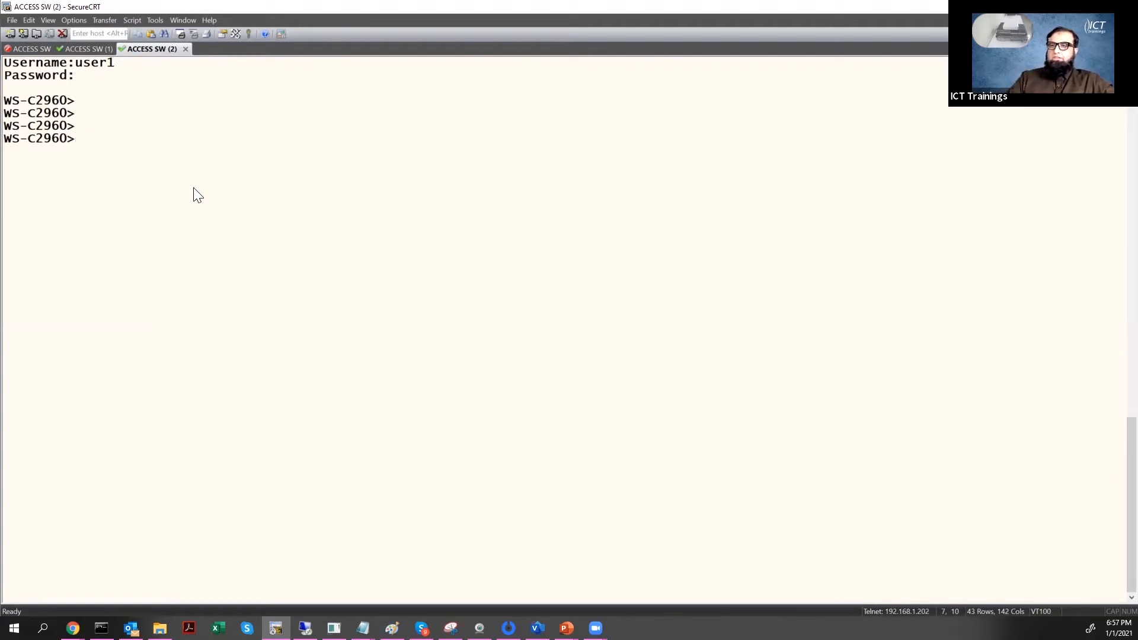
{"action": "mouse_move", "coordinate": [85, 150]}
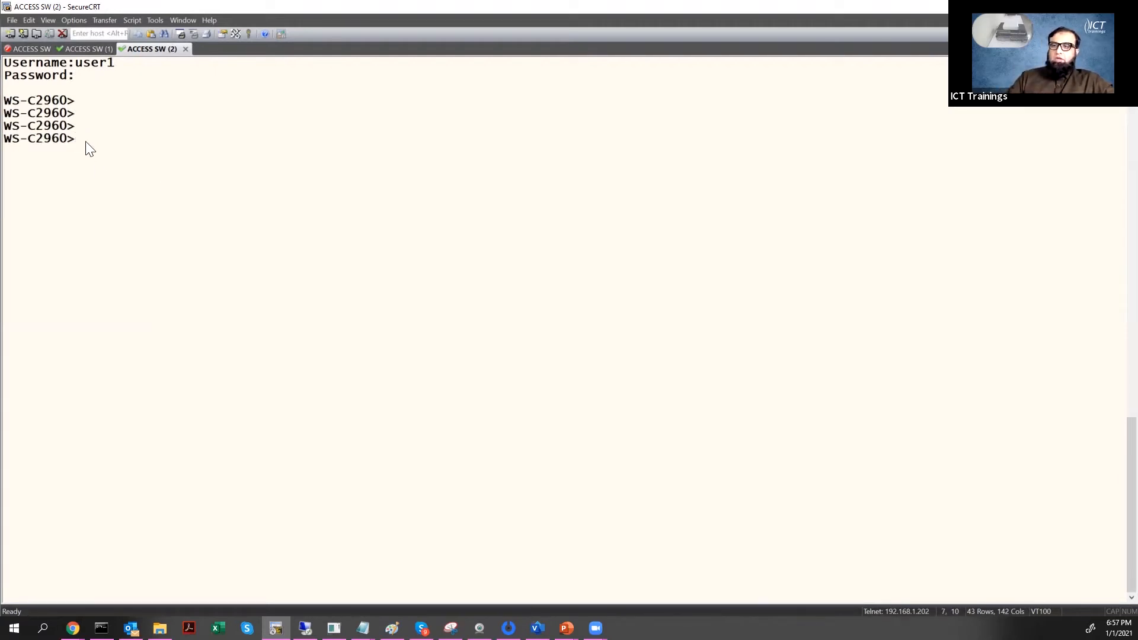
{"action": "type", "text": "show priv"}
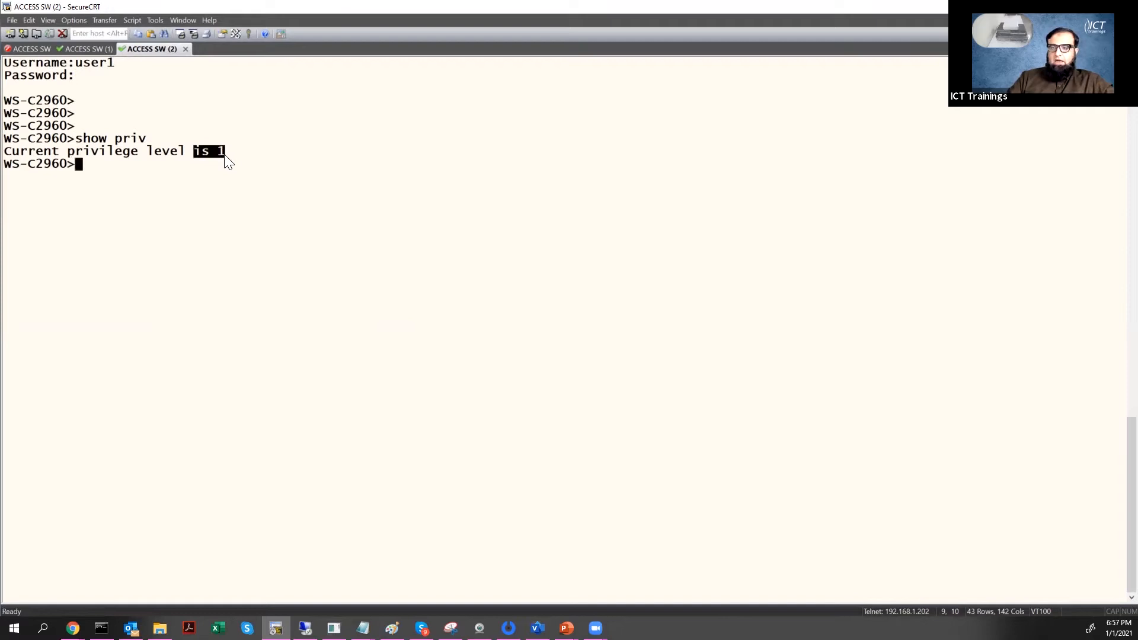
{"action": "mouse_move", "coordinate": [102, 130]}
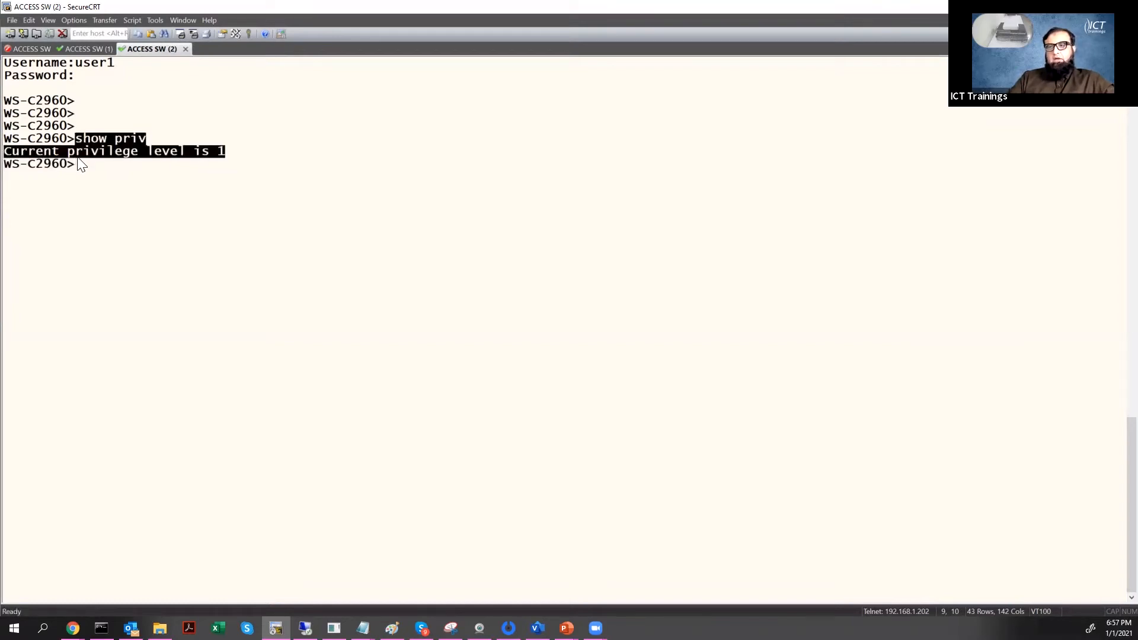
- Enter privileged EXEC mode with enable and its password
{"action": "type", "text": "eman"}
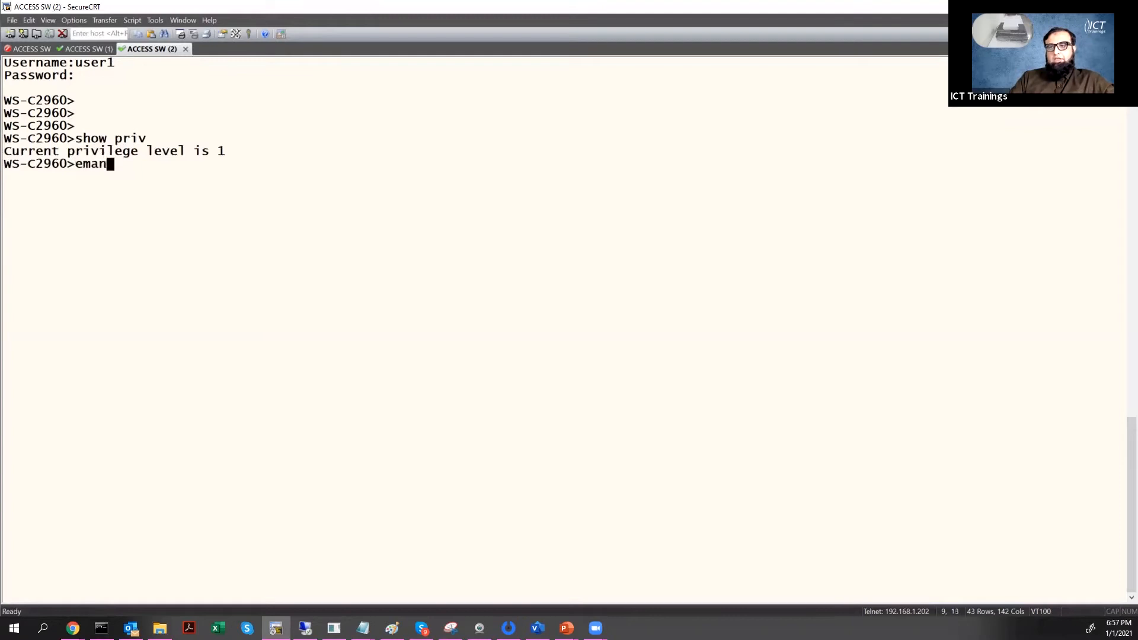
{"action": "type", "text": "able"}
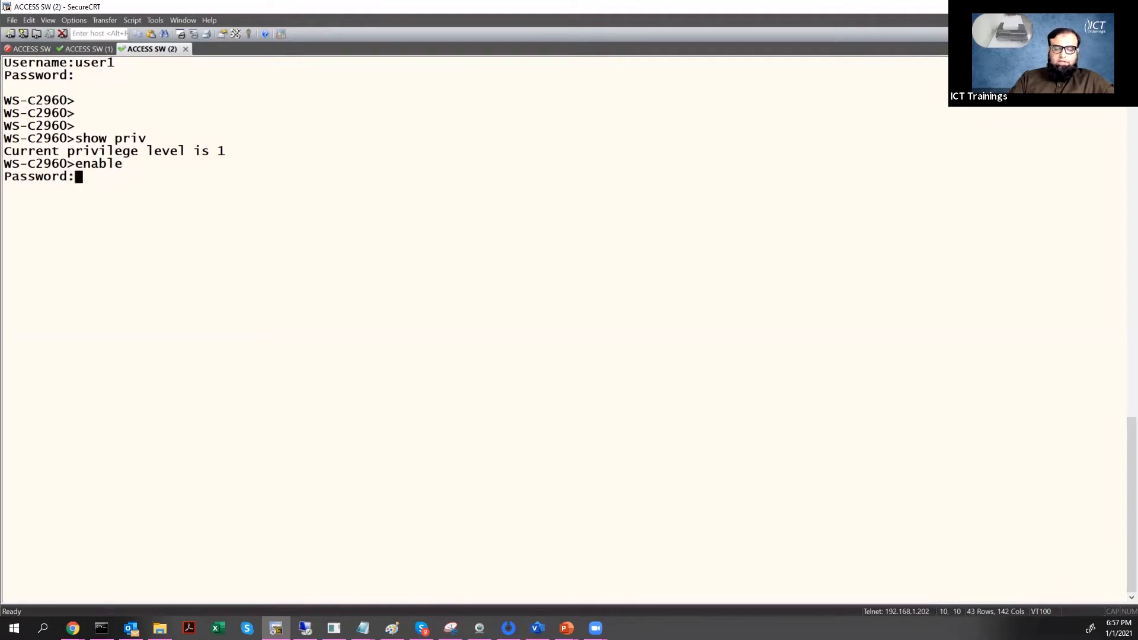
{"action": "key", "text": "Return"}
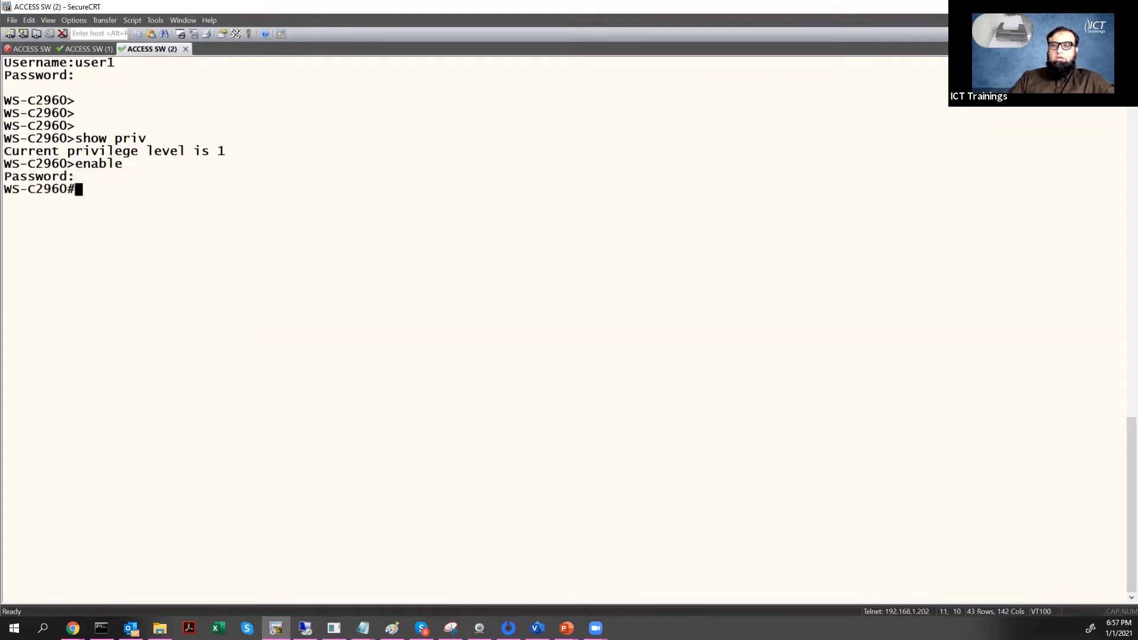
{"action": "key", "text": "Return"}
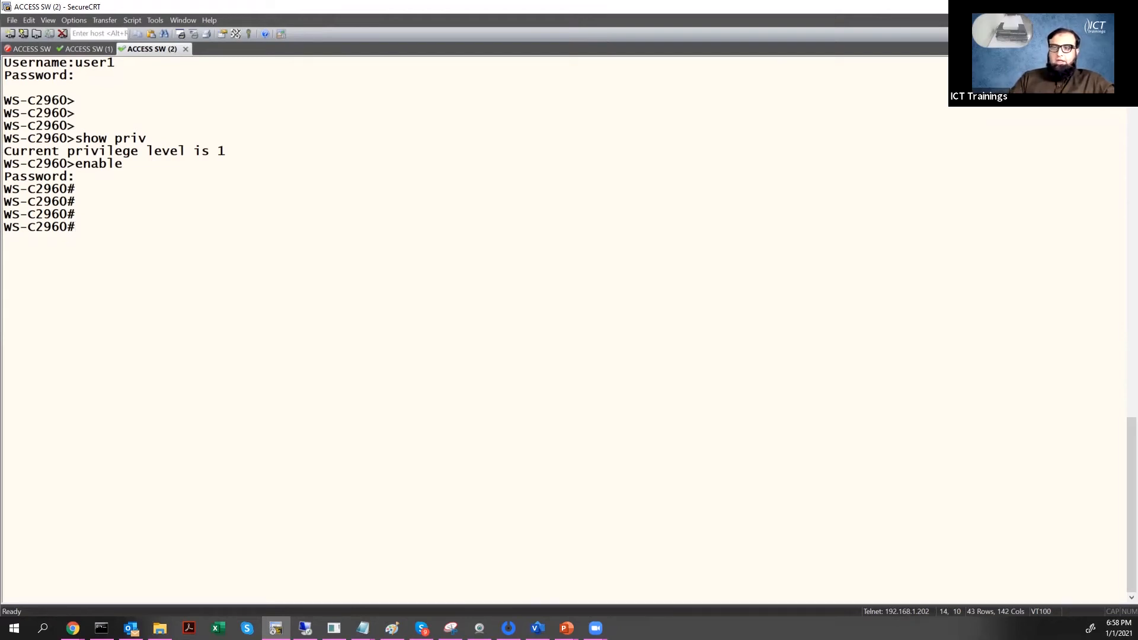
{"action": "mouse_move", "coordinate": [249, 490]}
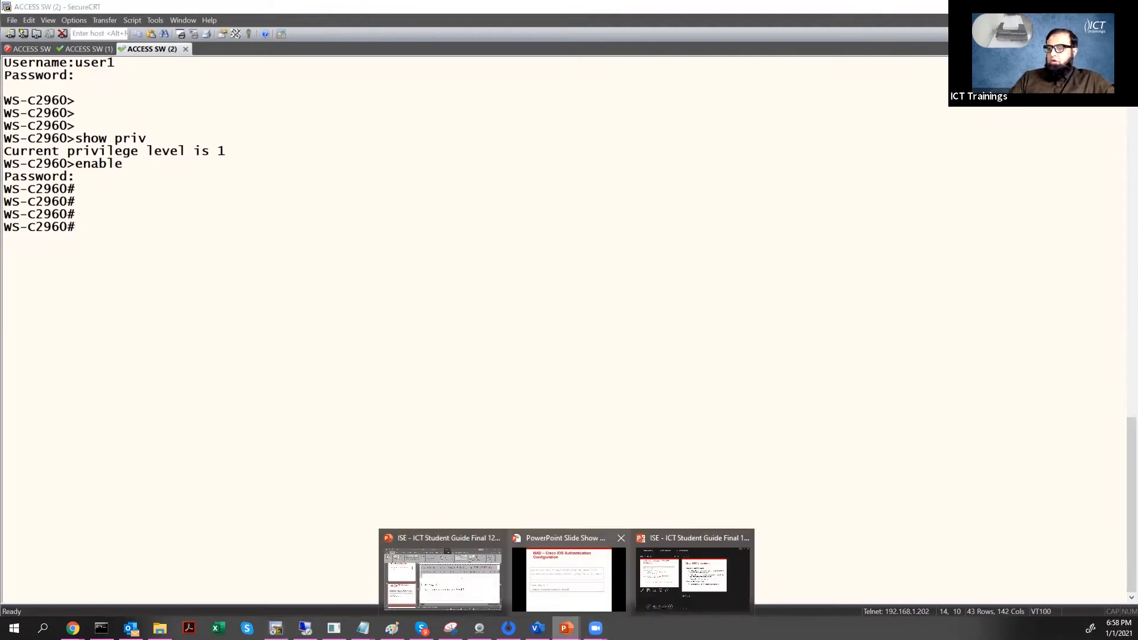
{"action": "left_click", "coordinate": [566, 580]}
{"action": "type", "text": "aaa authorization exec AuthZ group I"}
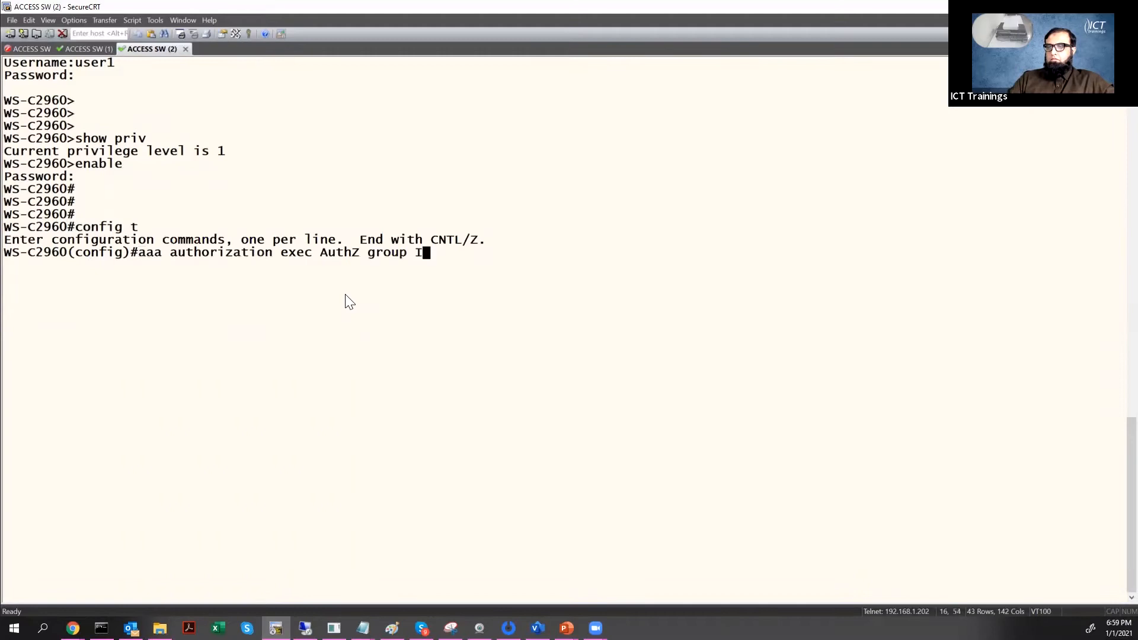
- Complete aaa authorization exec AuthZ group ISE-GROUP local and apply authorization exec AuthZ on line vty 0 4
{"action": "type", "text": "SE-GROUP local"}
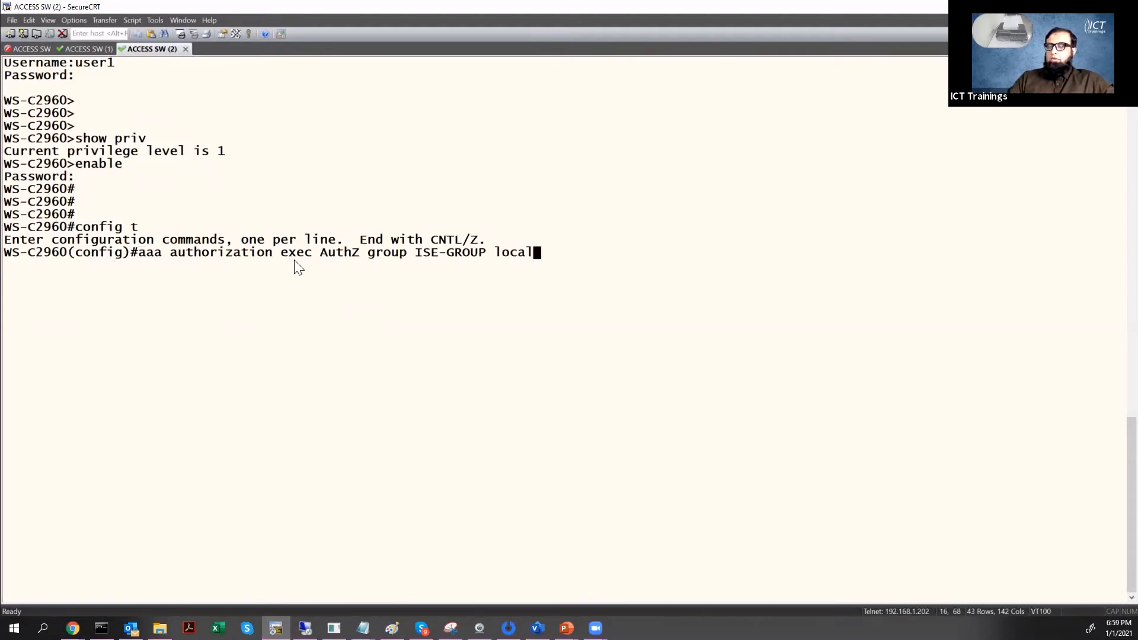
{"action": "mouse_move", "coordinate": [411, 261]}
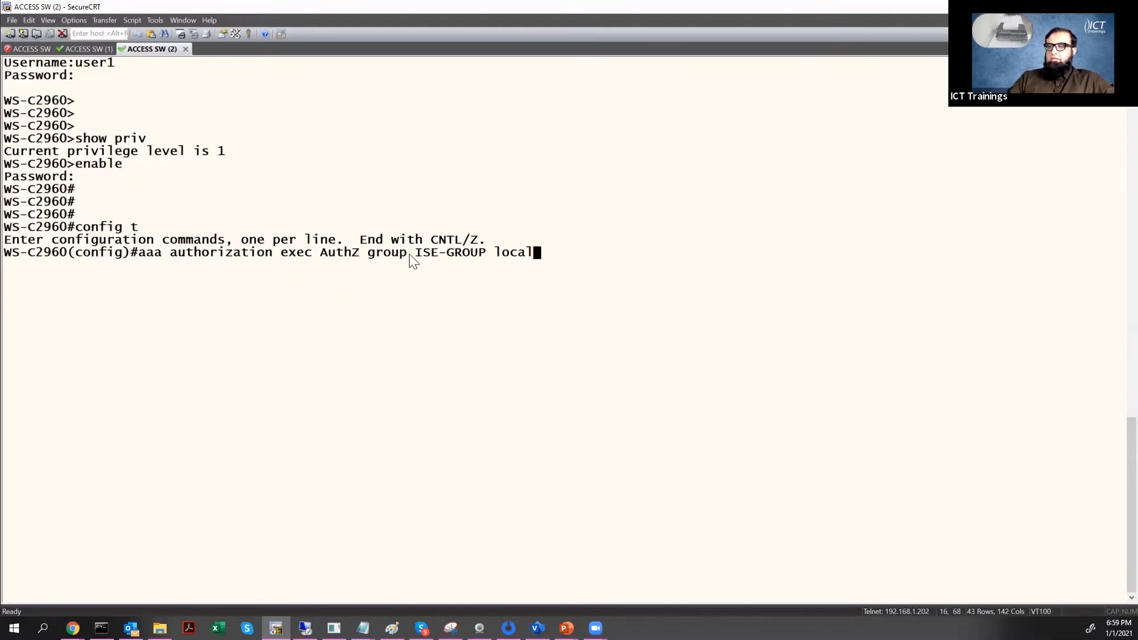
{"action": "type", "text": "line vty 0 4"}
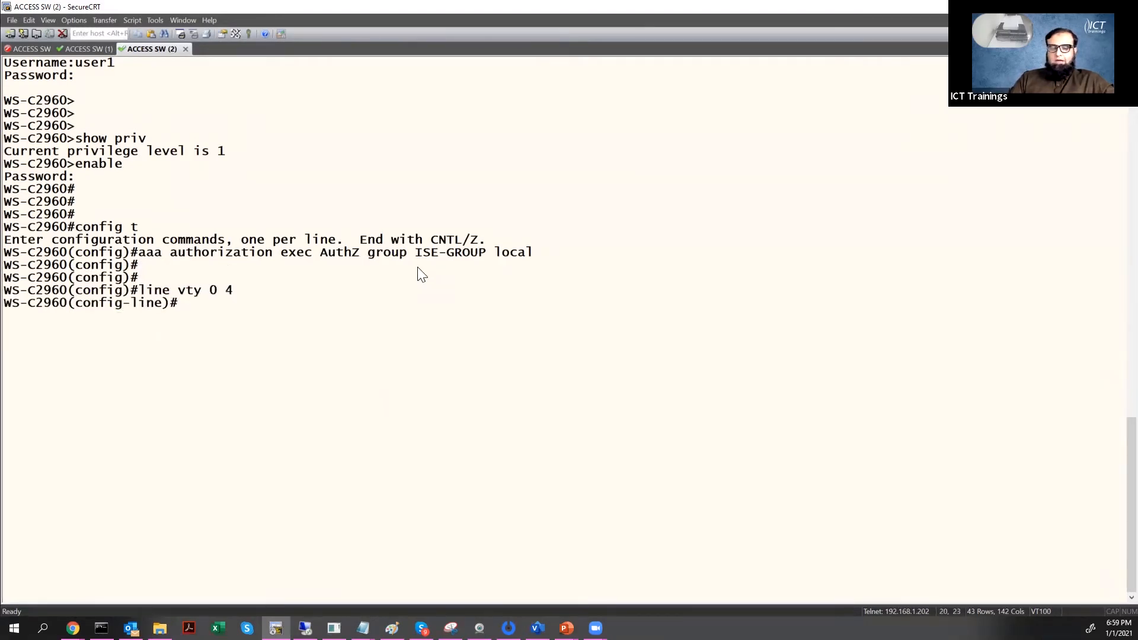
{"action": "type", "text": "authorization exec AuthZ"}
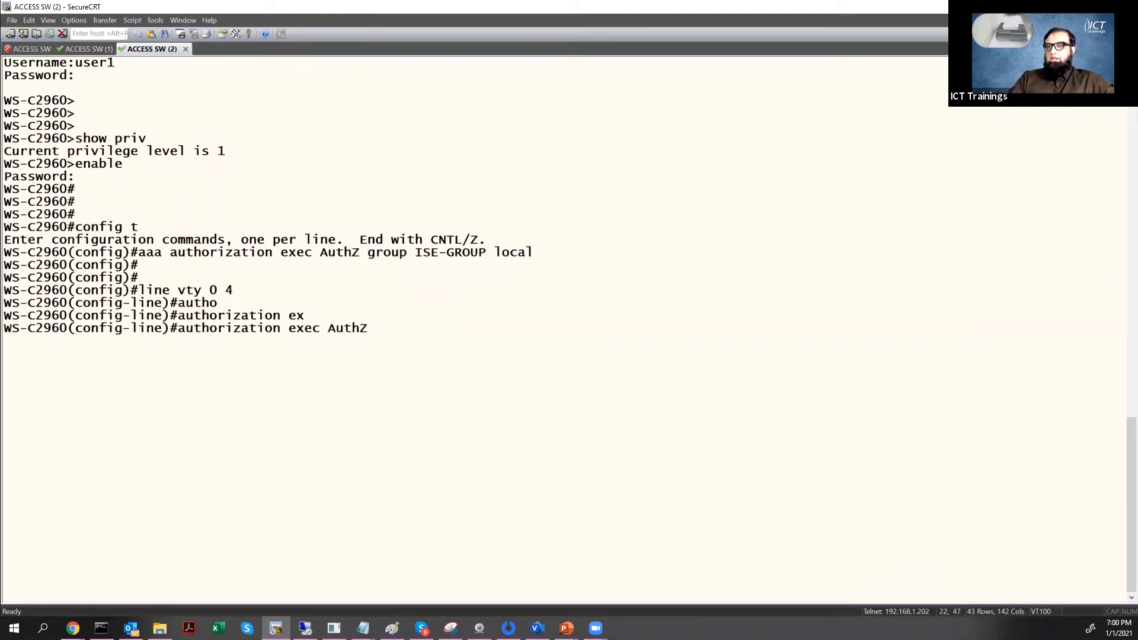
{"action": "key", "text": "Return"}
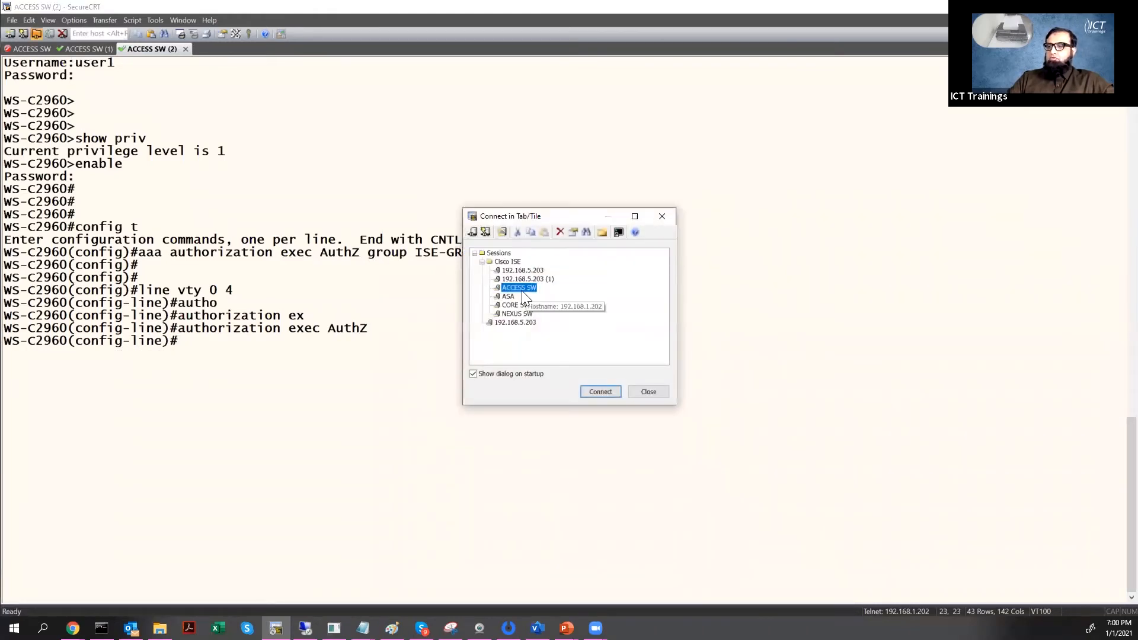
- Connect a new ACCESS SW session as user1 and land directly at the WS-C2960# privileged prompt
{"action": "left_click", "coordinate": [600, 391]}
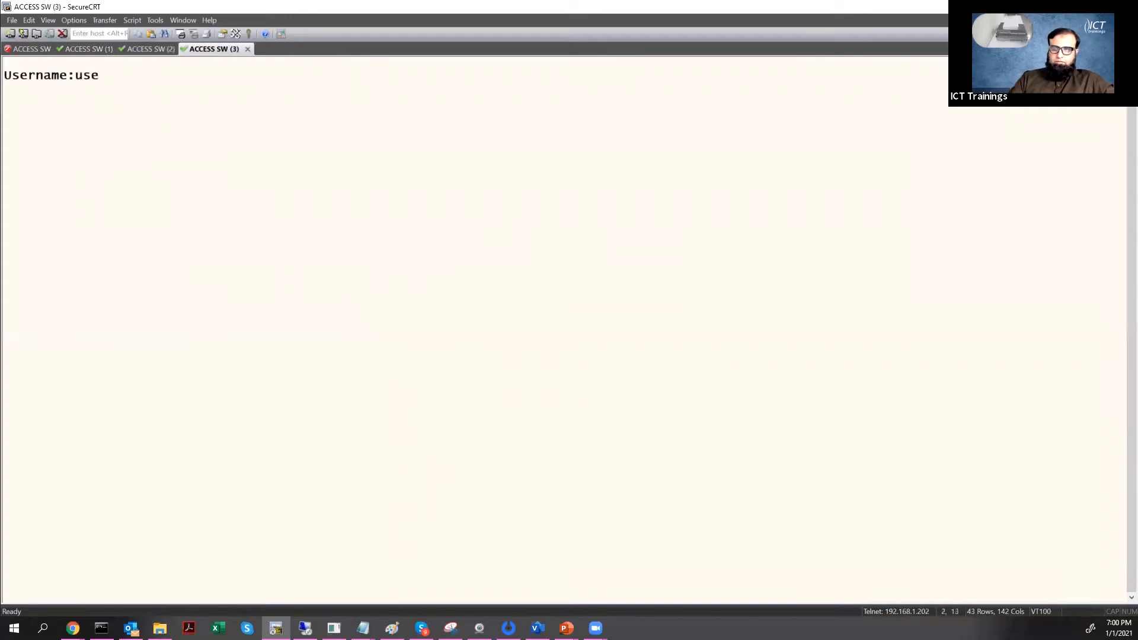
{"action": "key", "text": "Return"}
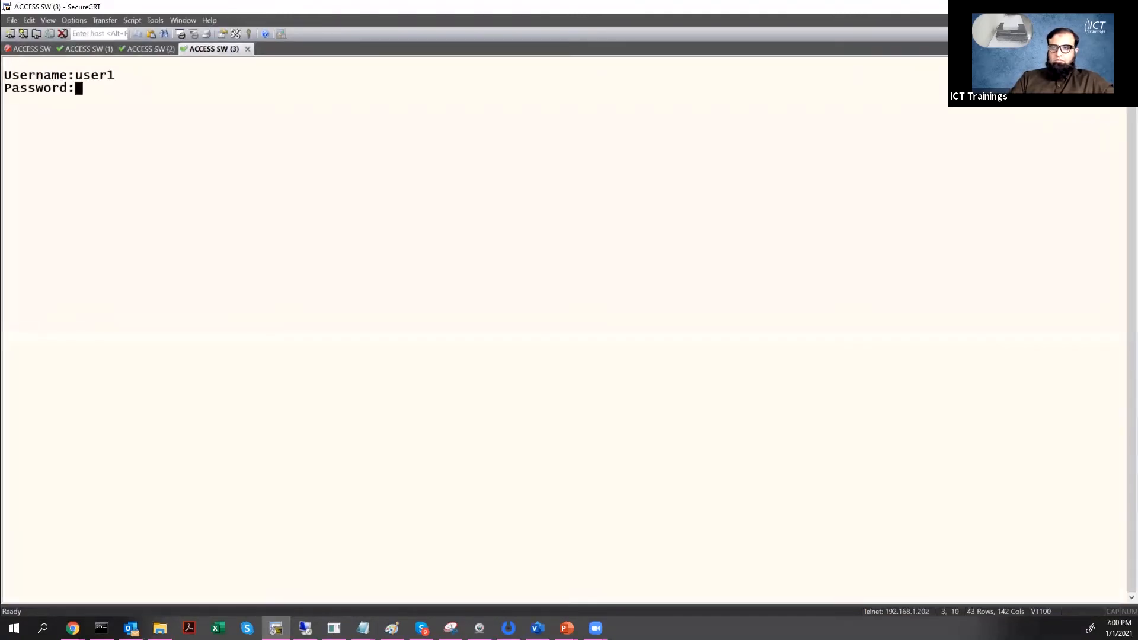
{"action": "key", "text": "Return"}
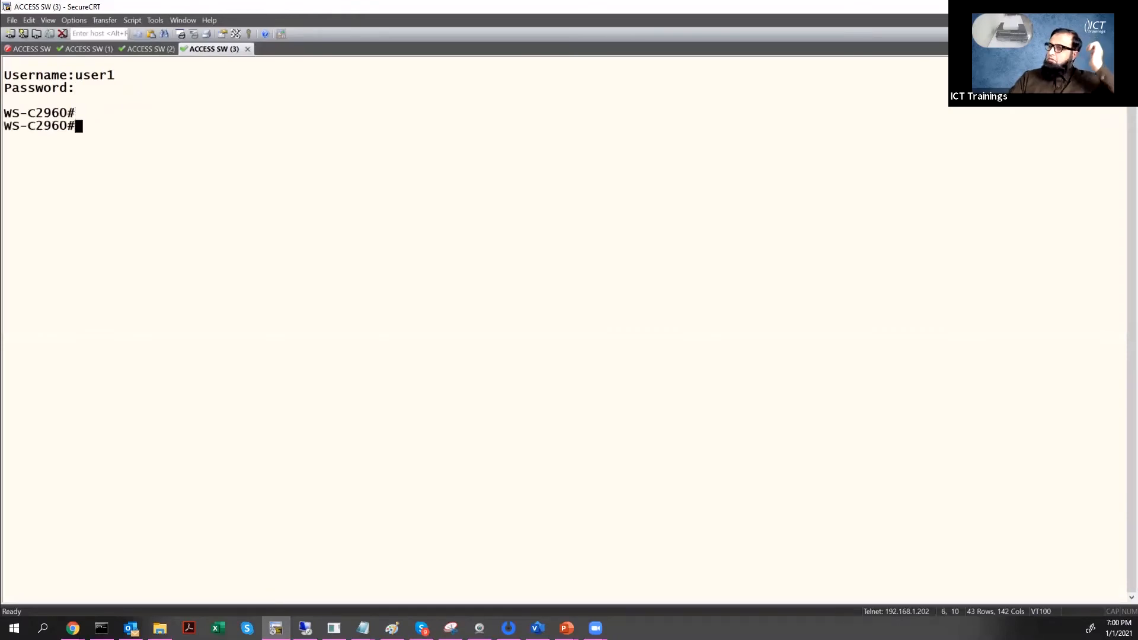
{"action": "key", "text": "Return"}
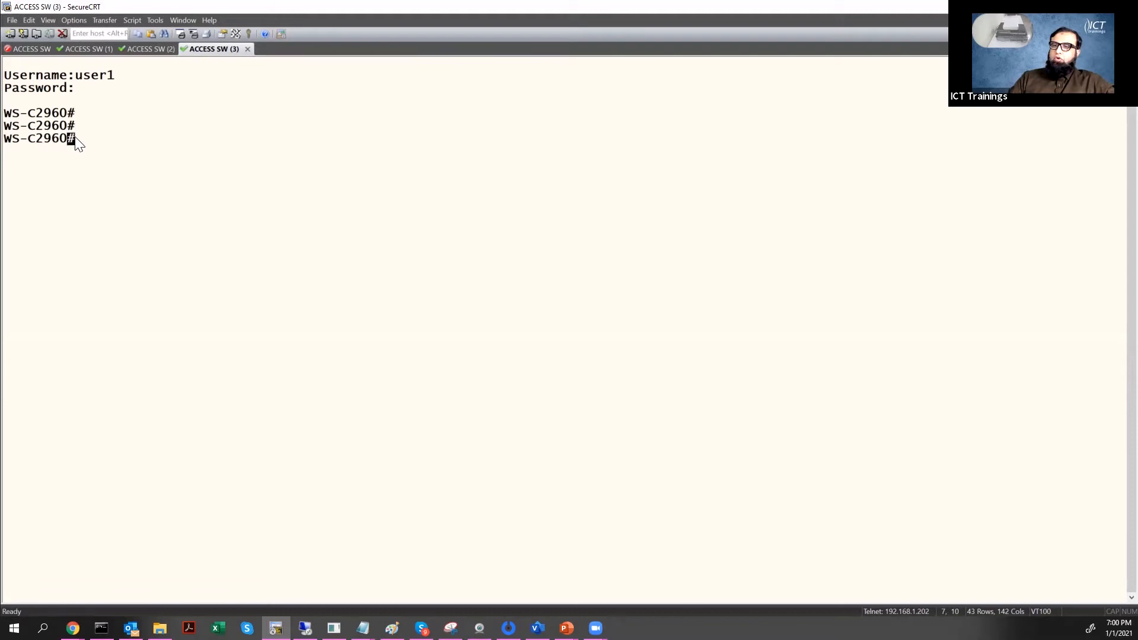
{"action": "mouse_move", "coordinate": [72, 116]}
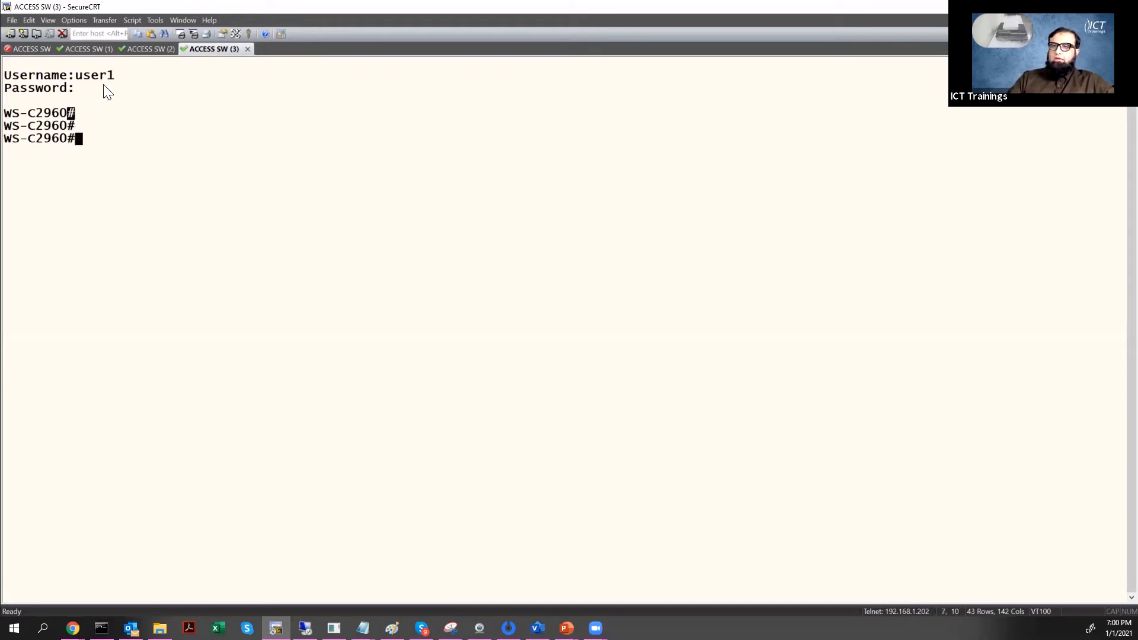
{"action": "mouse_move", "coordinate": [78, 108]}
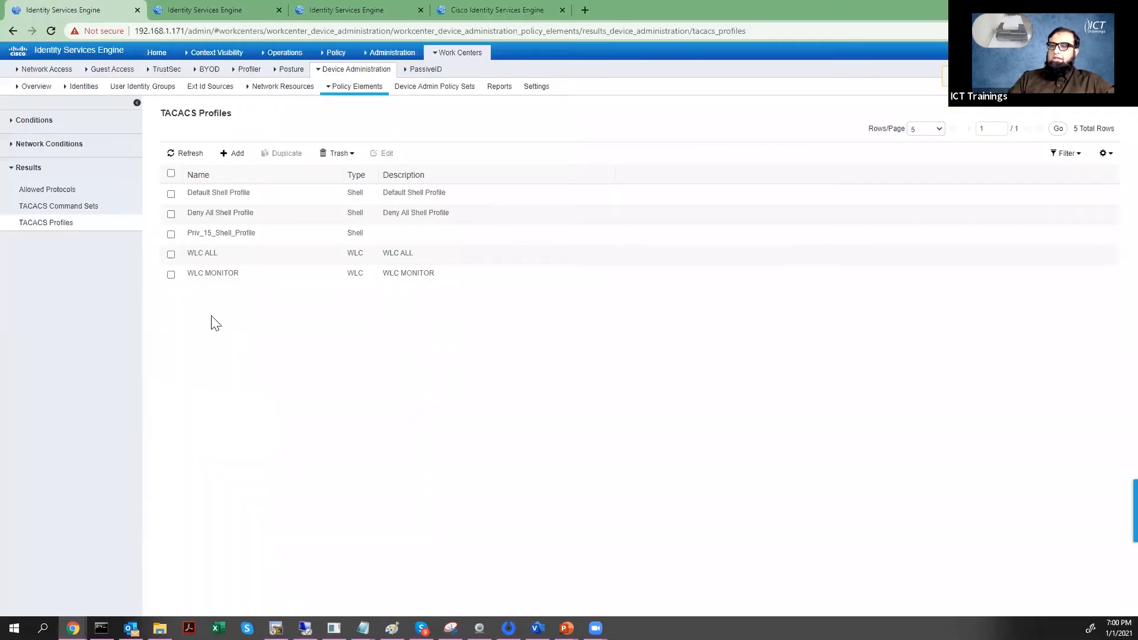
- Select Priv_15_Shell_Profile in the TACACS Profiles list and bring it up for editing
{"action": "left_click", "coordinate": [171, 234]}
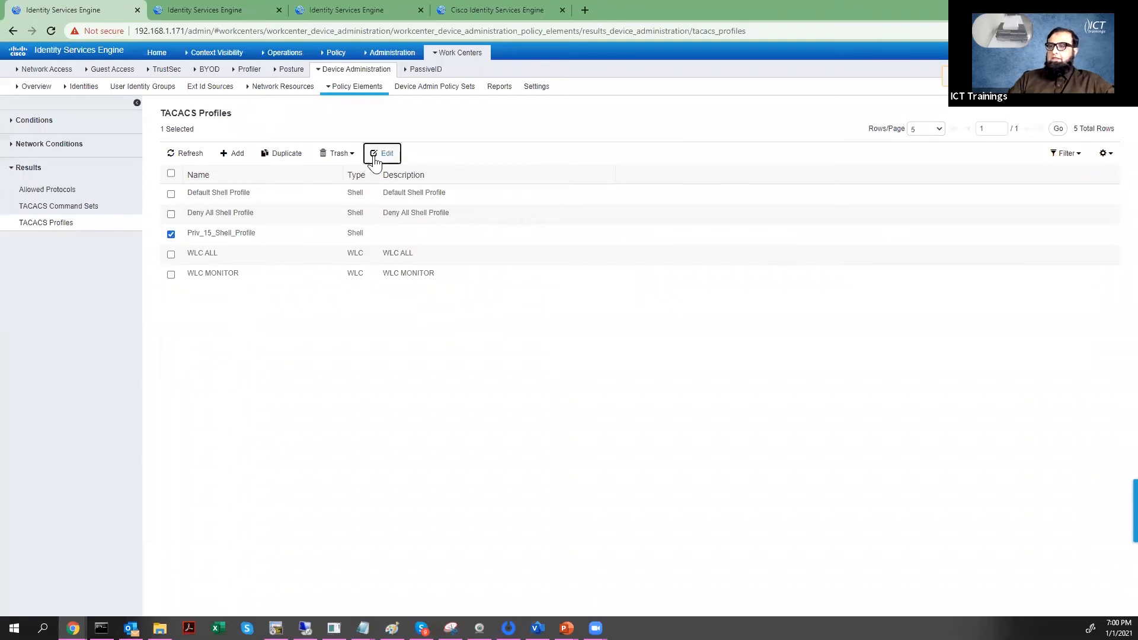
{"action": "left_click", "coordinate": [383, 152]}
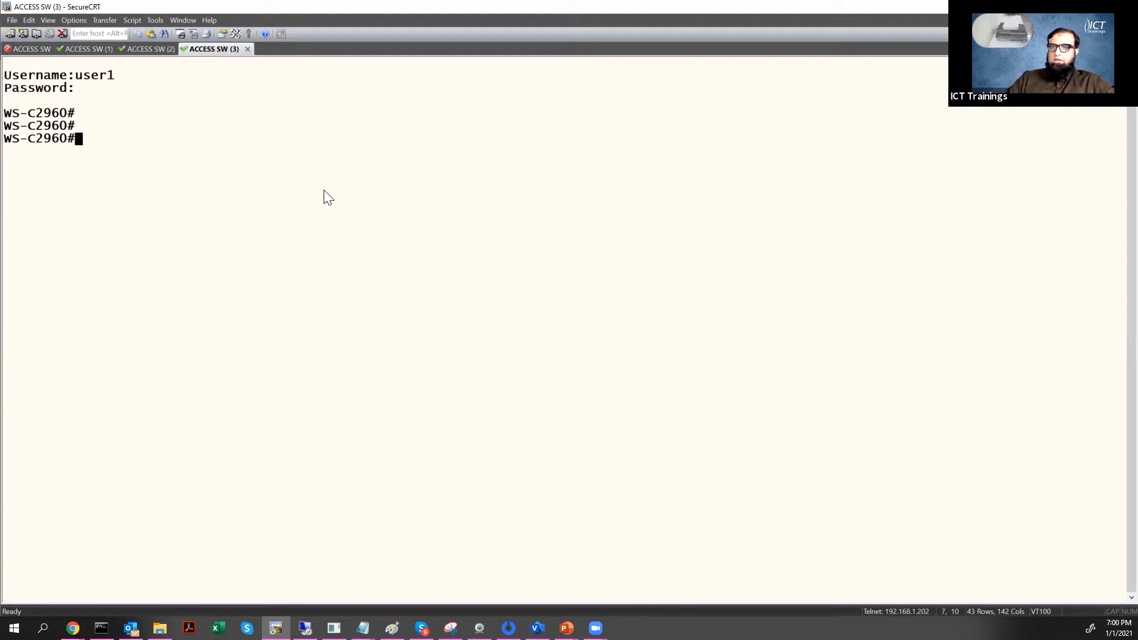
{"action": "mouse_move", "coordinate": [180, 113]}
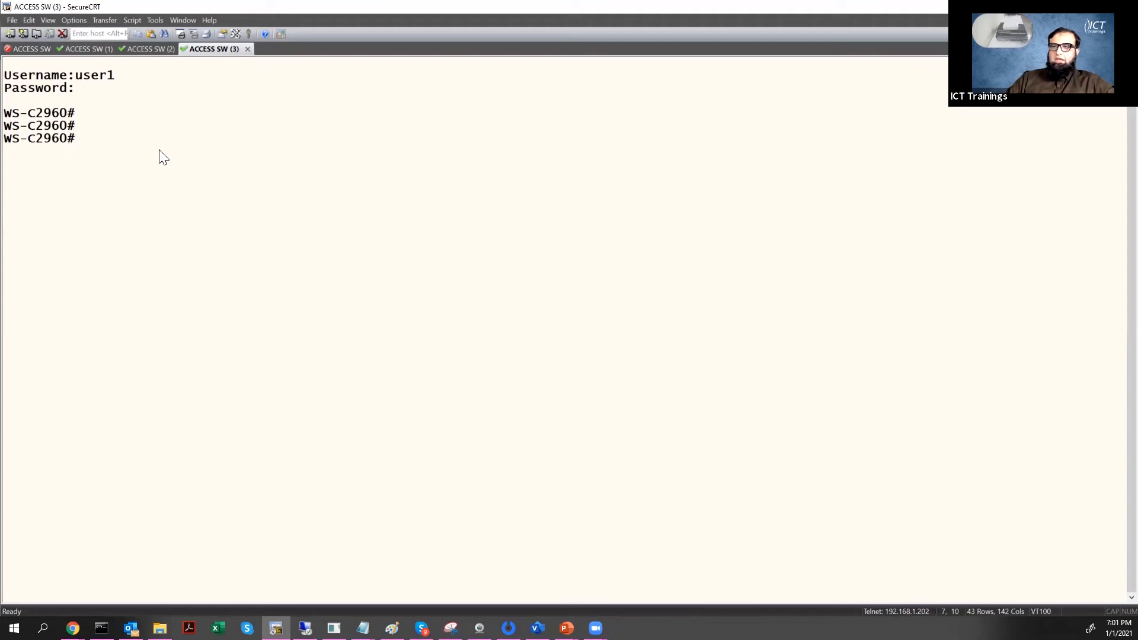
{"action": "mouse_move", "coordinate": [153, 154]}
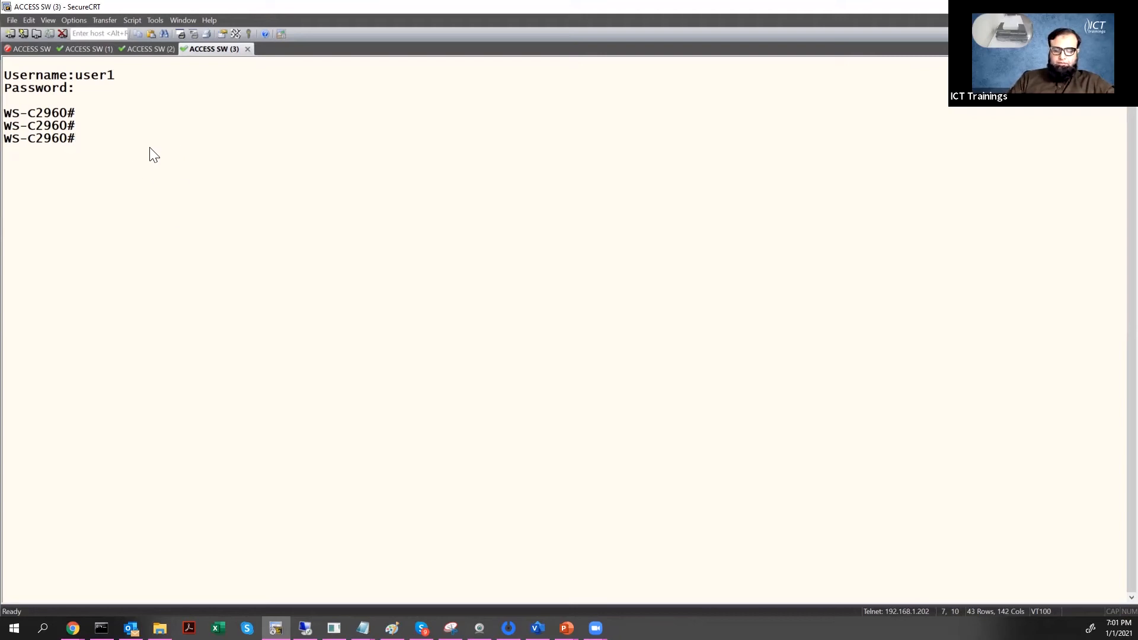
- Return from user1's WS-C2960# session to the ISE shell profile page in the browser
{"action": "left_click", "coordinate": [73, 629]}
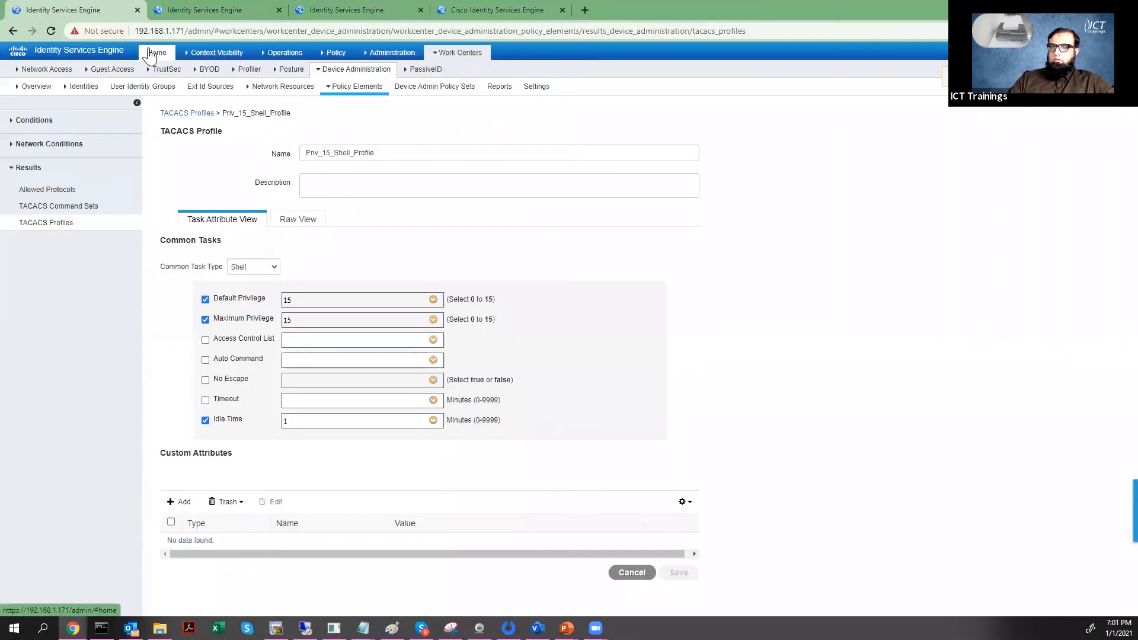
{"action": "left_click", "coordinate": [460, 52]}
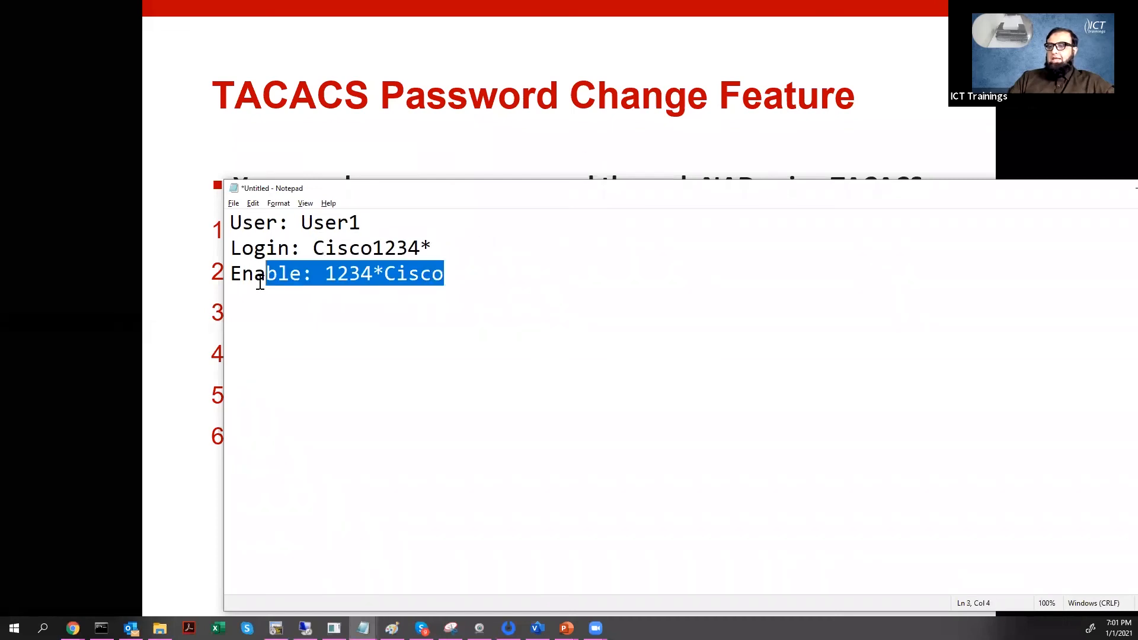
- Delete the Enable password line from the Notepad credentials note
{"action": "key", "text": "Delete"}
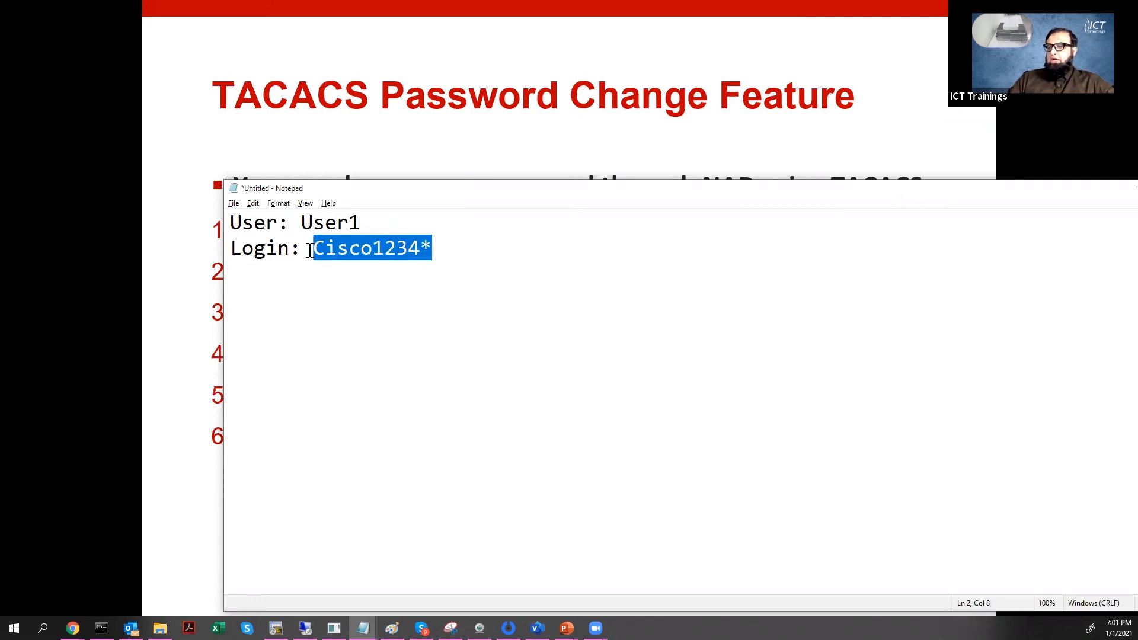
{"action": "mouse_move", "coordinate": [72, 629]}
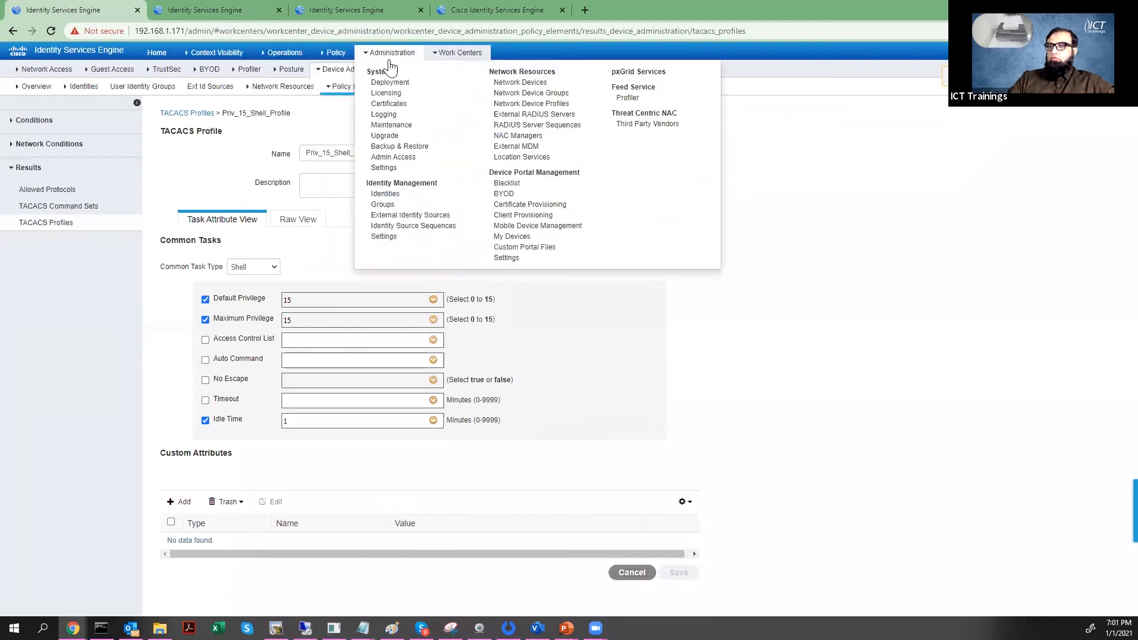
- Go to Administration > Identity Management > Identities, discarding the unsaved shell profile changes
{"action": "left_click", "coordinate": [384, 193]}
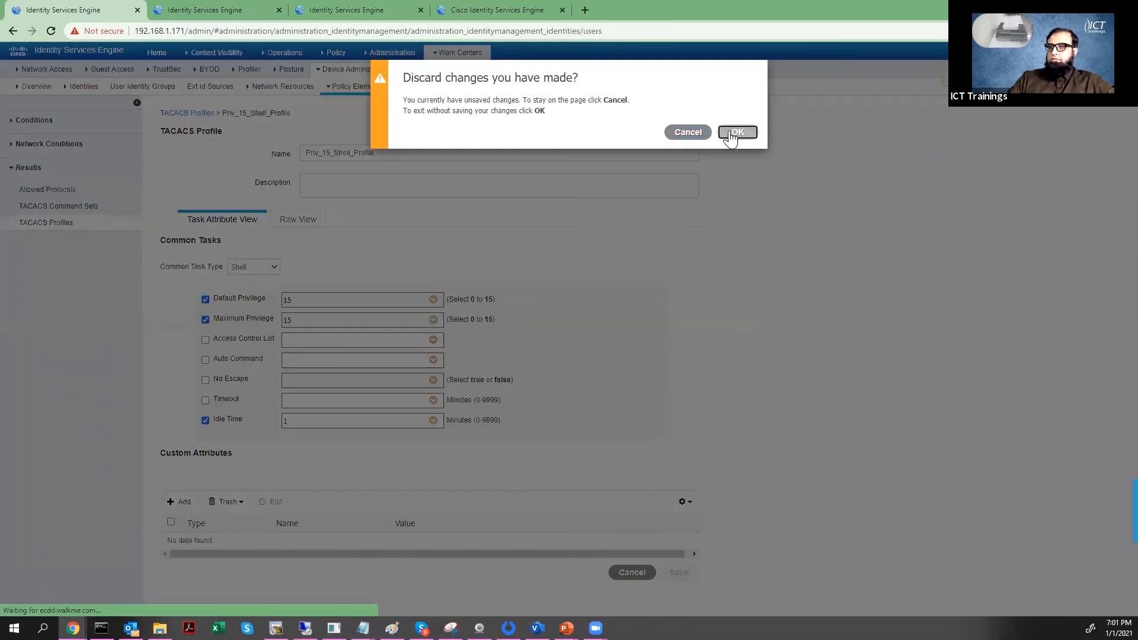
{"action": "left_click", "coordinate": [736, 132]}
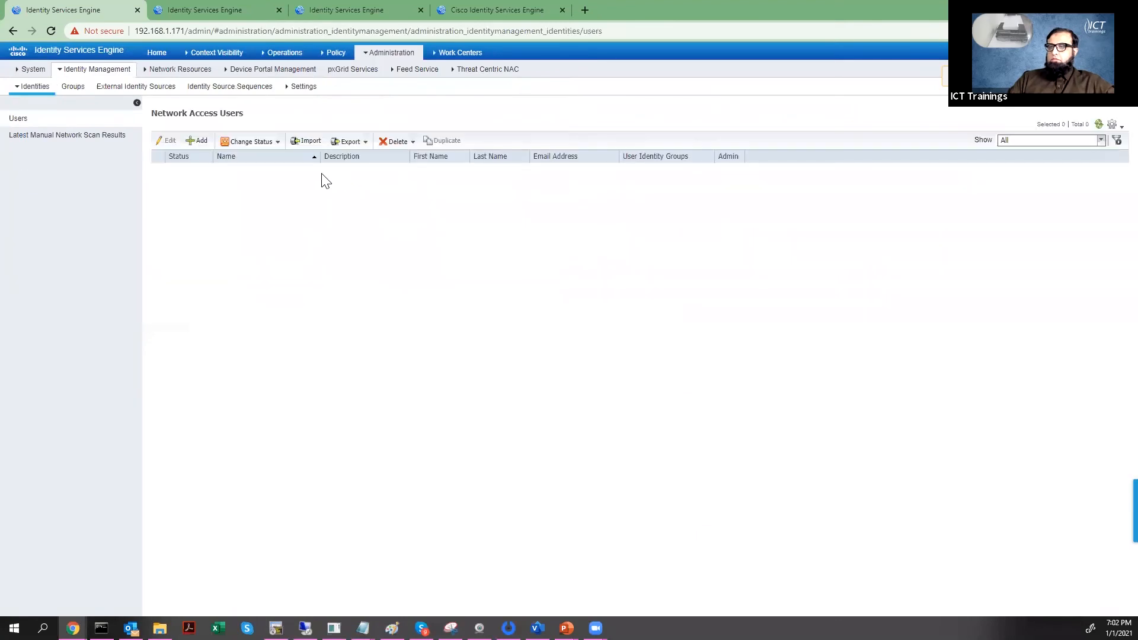